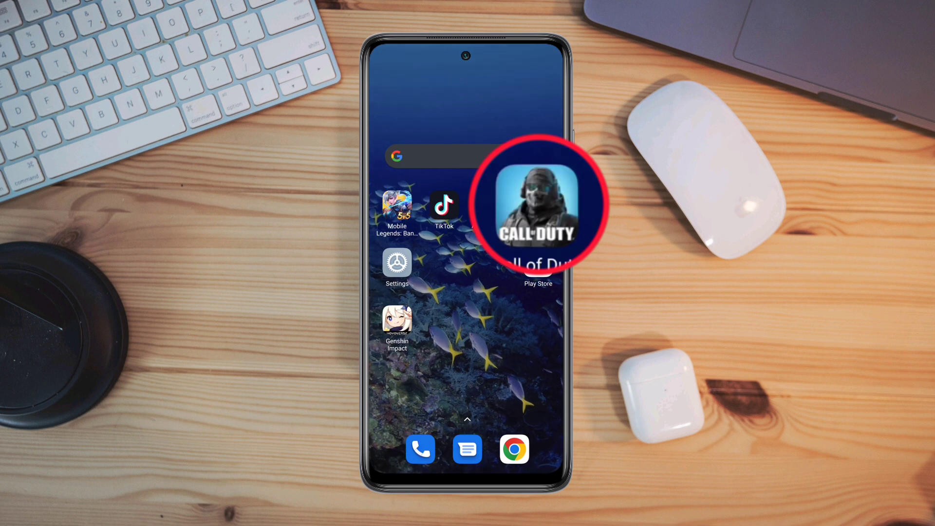
- After a failed Call of Duty launch, reach Developer options and scroll to Graphics Driver Preferences
click(535, 205)
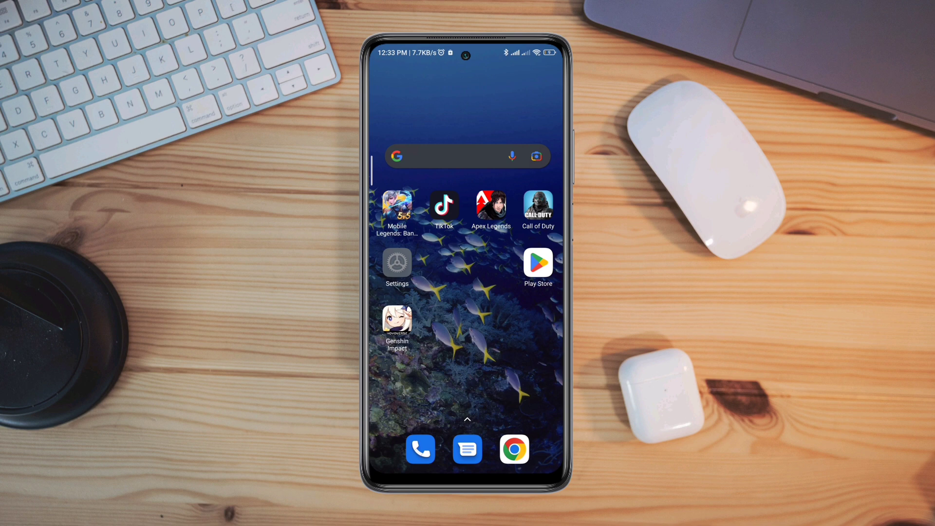
click(397, 265)
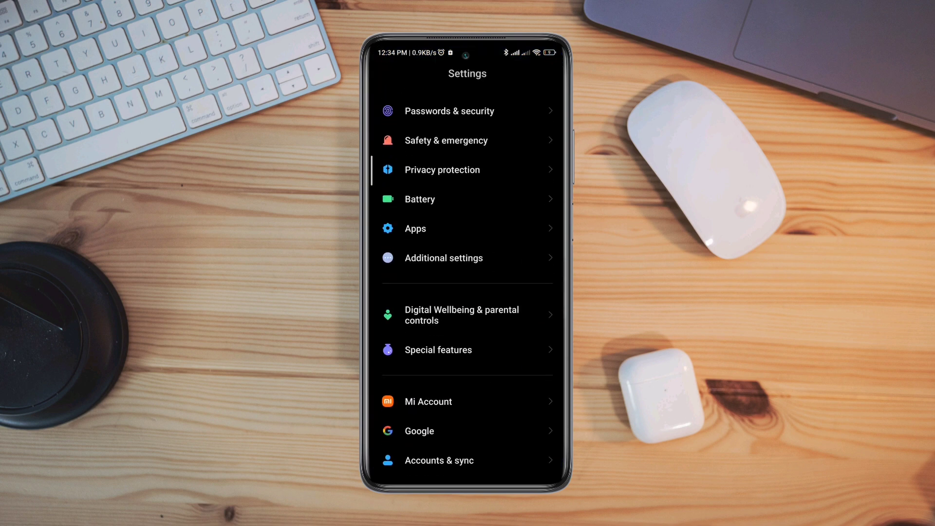
click(444, 257)
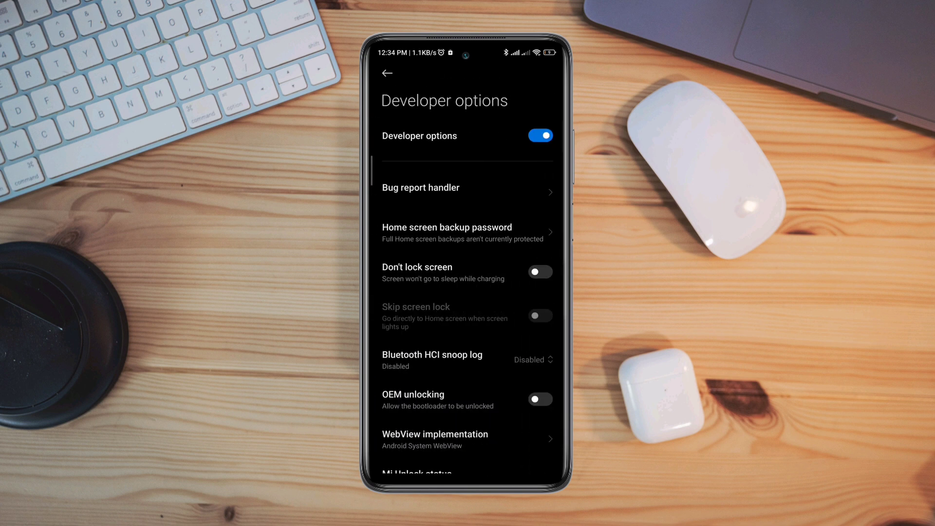
scroll(down, 3)
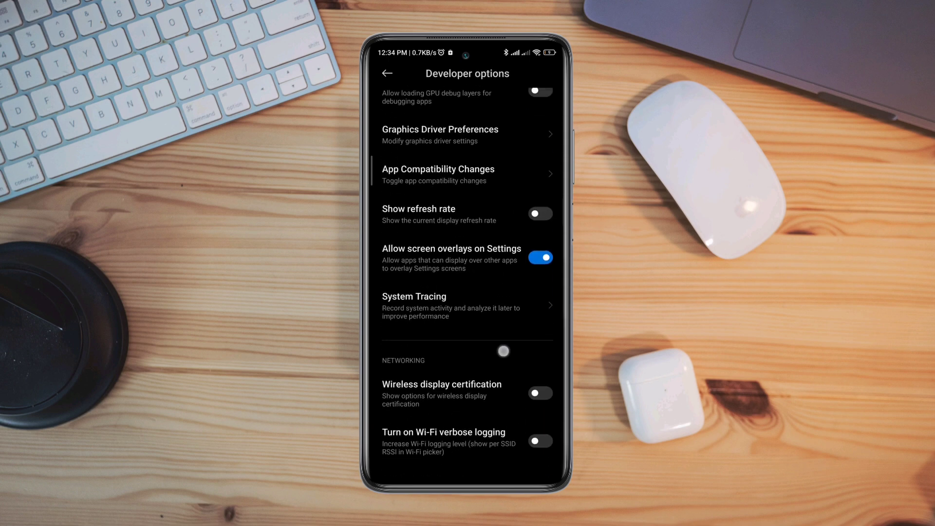
- Enable Graphics Driver Preferences, assign System Graphics Driver to the game, and return home
click(440, 134)
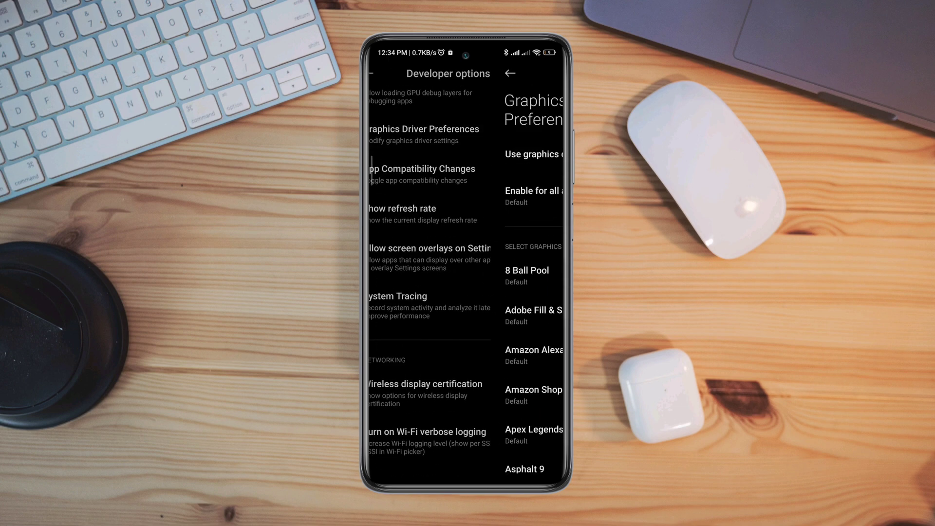
click(424, 129)
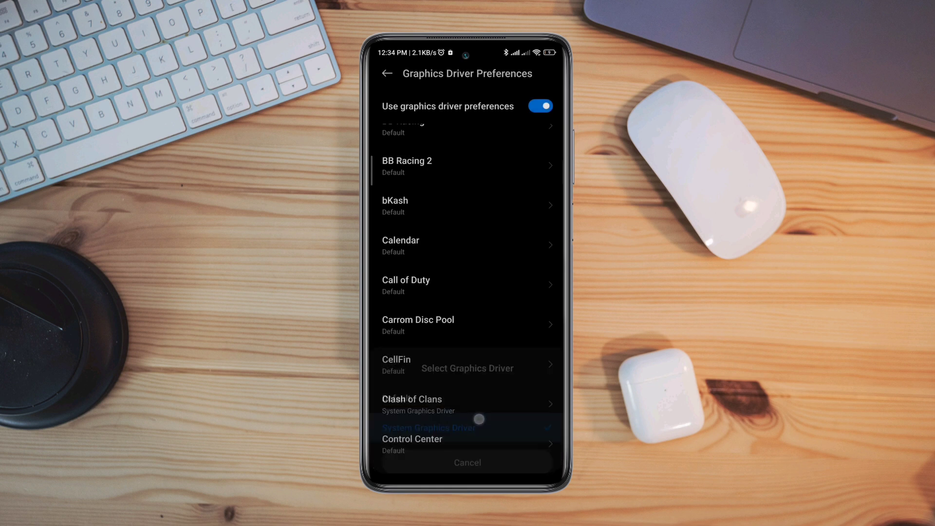
click(387, 74)
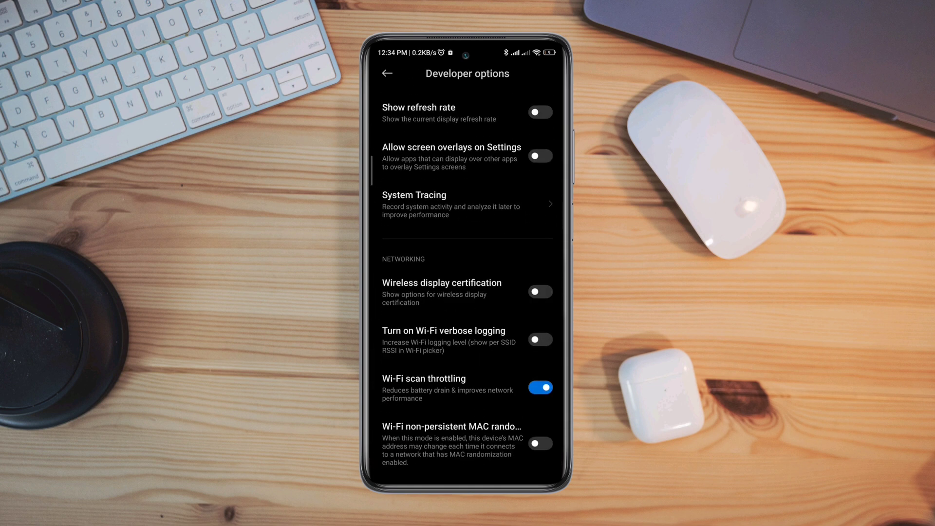
click(540, 156)
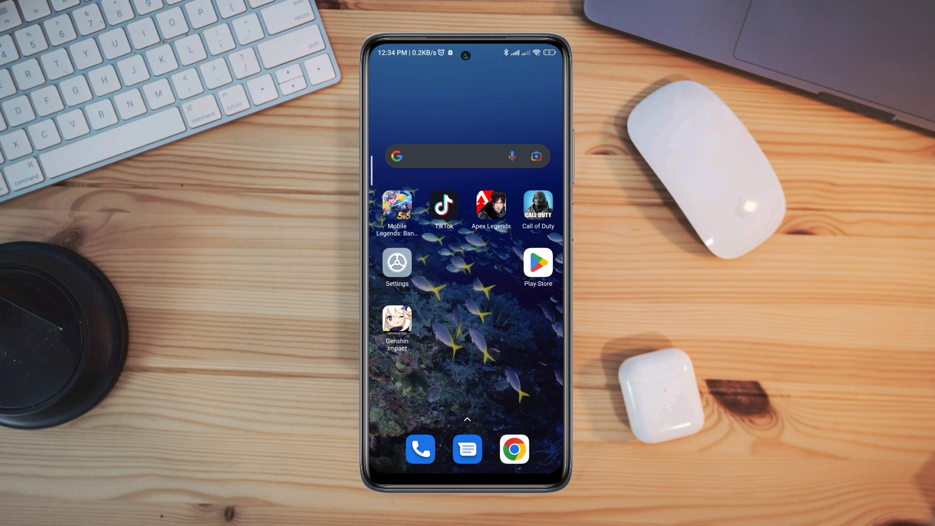
- Search the installed apps for 'call of duty' and reach its App info page
click(396, 265)
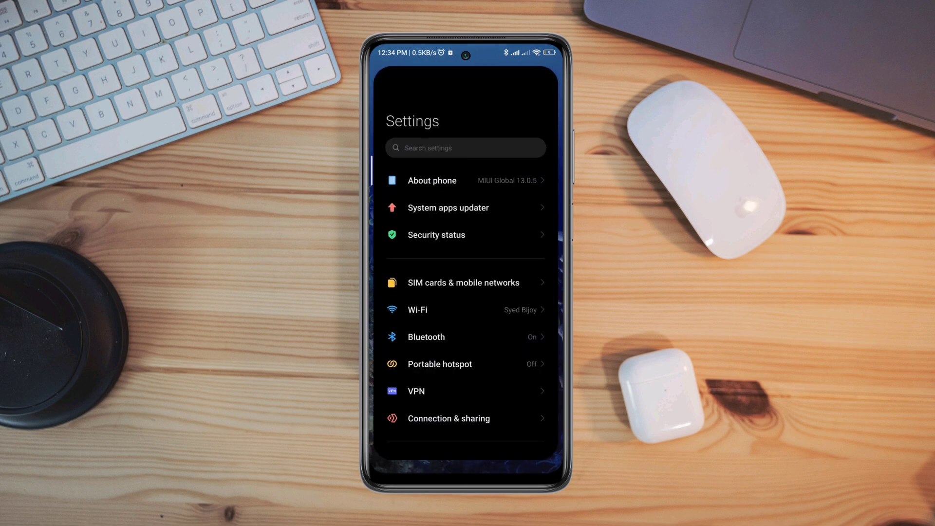
scroll(down, 3)
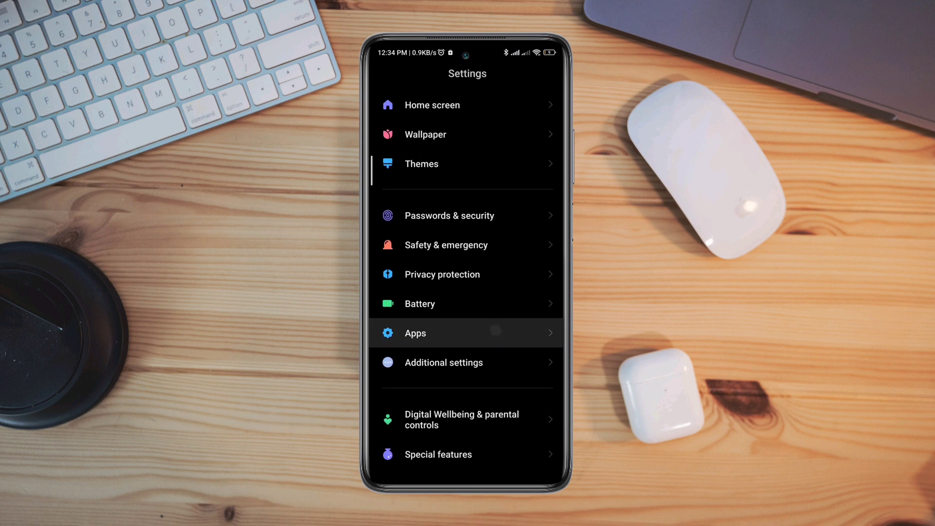
click(467, 334)
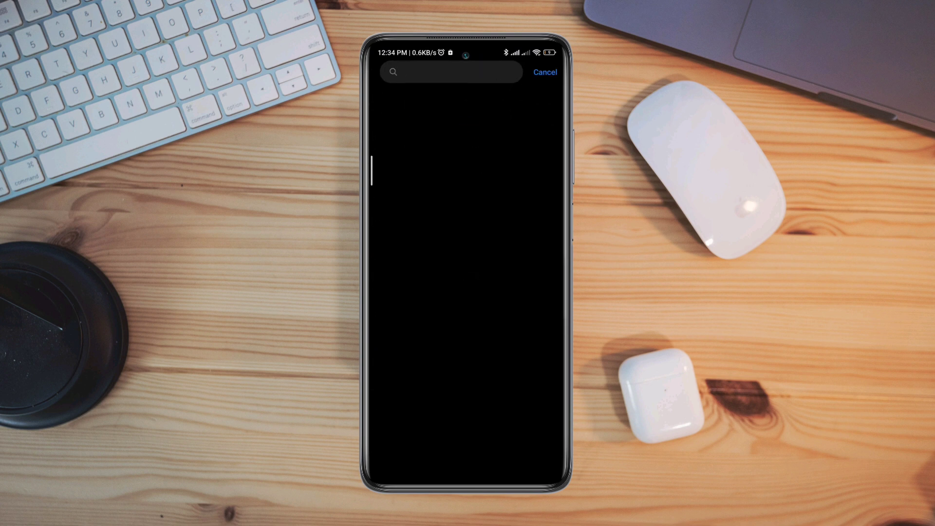
text(call of duty)
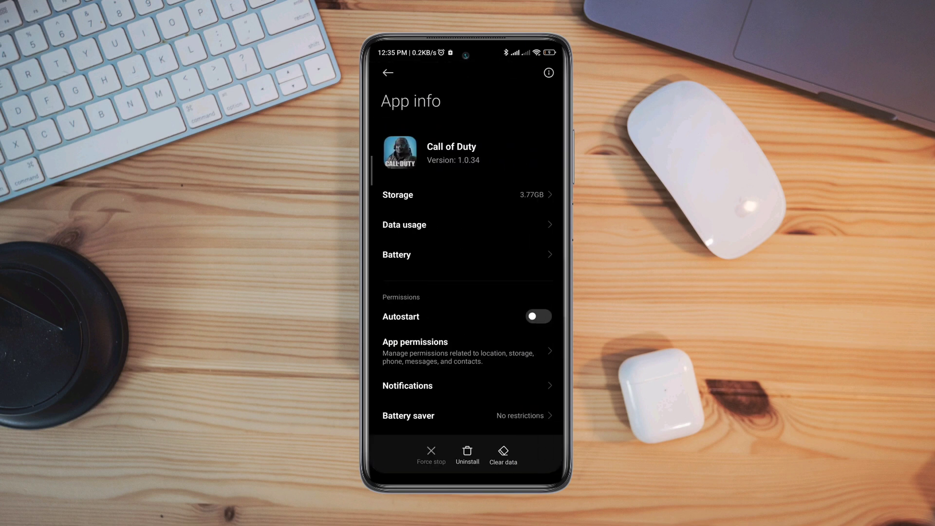
- Review other permissions, then allow data usage over Wi-Fi and both SIMs and confirm
click(400, 317)
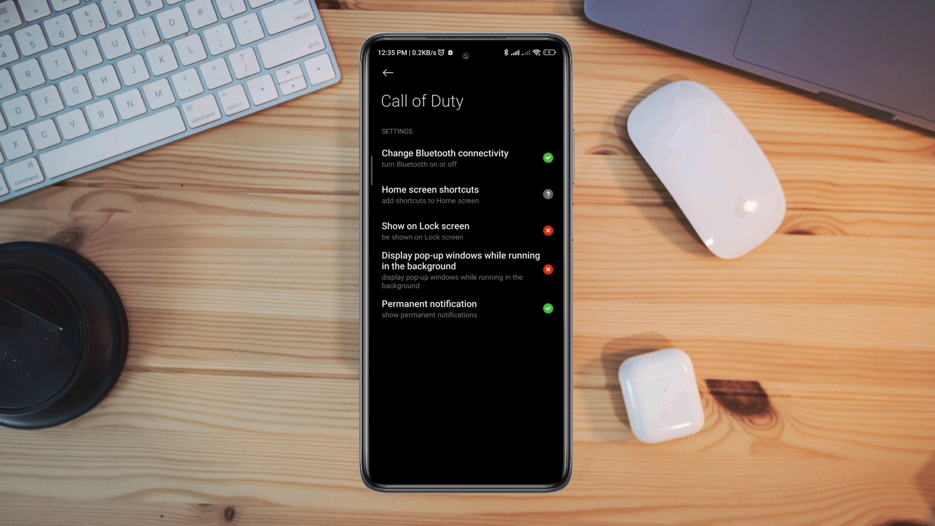
click(547, 269)
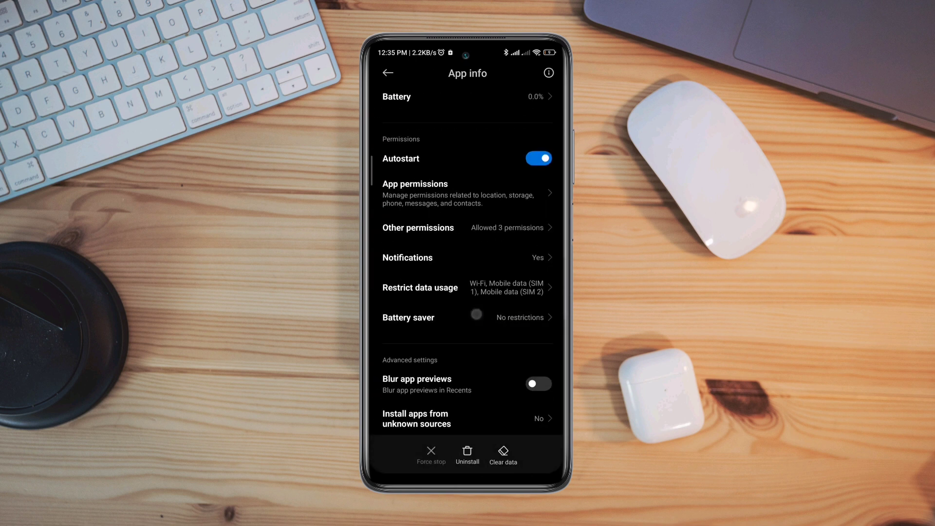
click(468, 316)
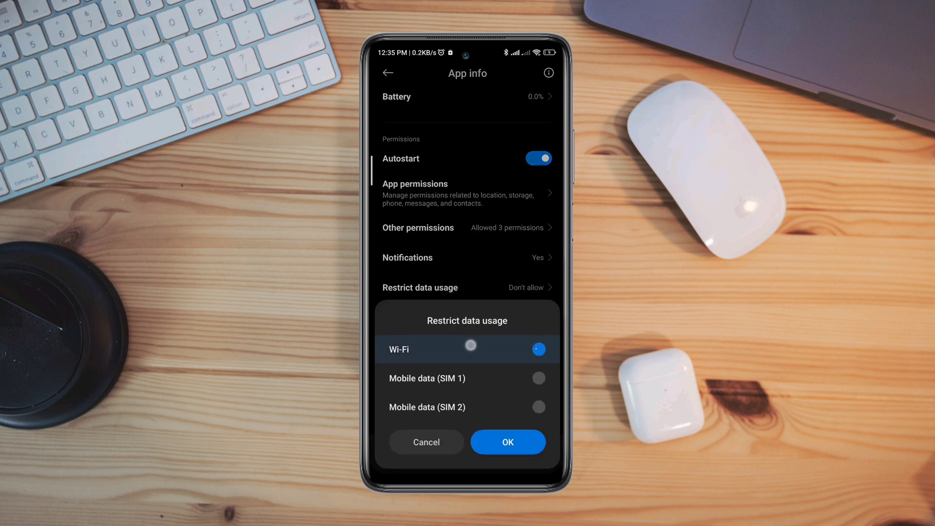
click(507, 442)
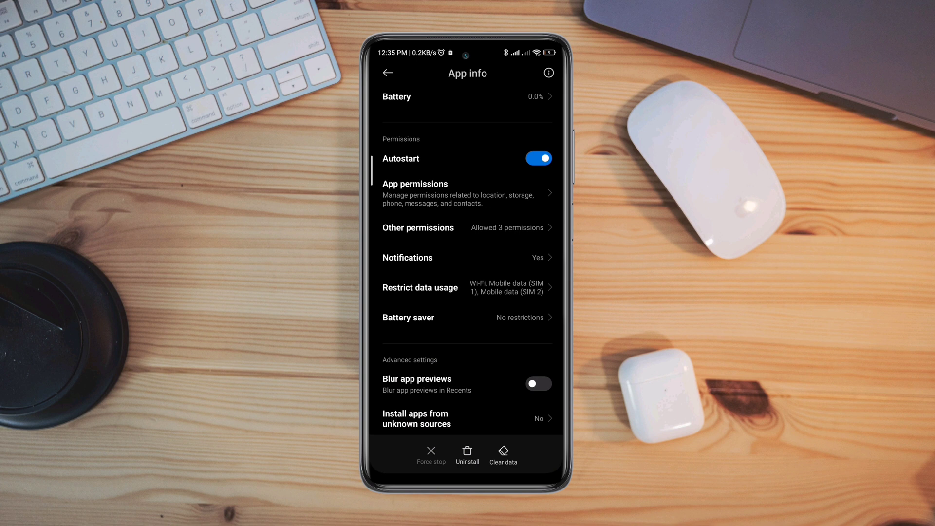
- Clear Call of Duty's data and confirm the Delete all data dialog
click(503, 451)
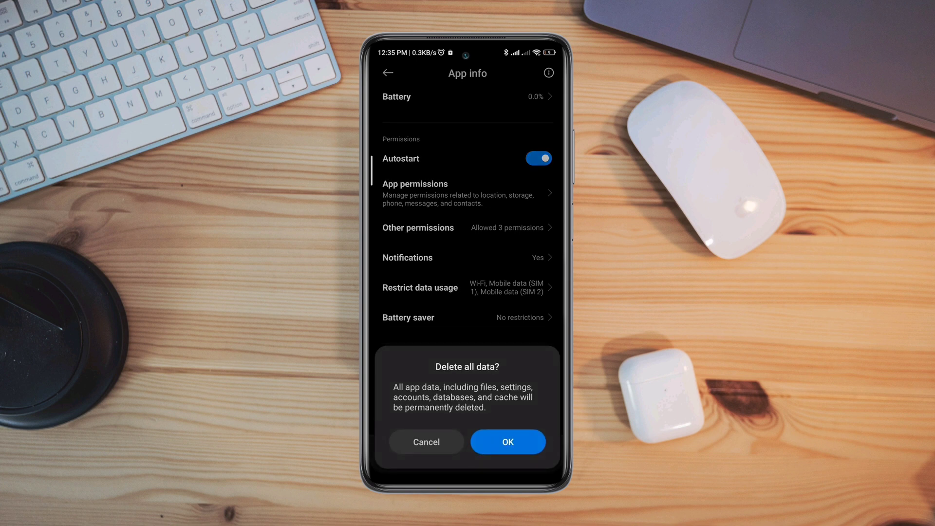
click(426, 443)
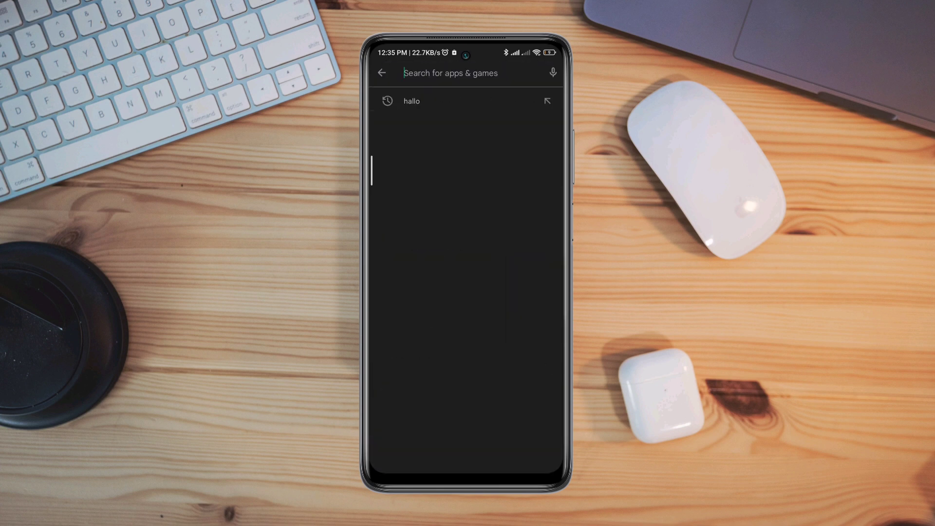
- Search the Play Store for 'call' to find Call of Duty
text(call)
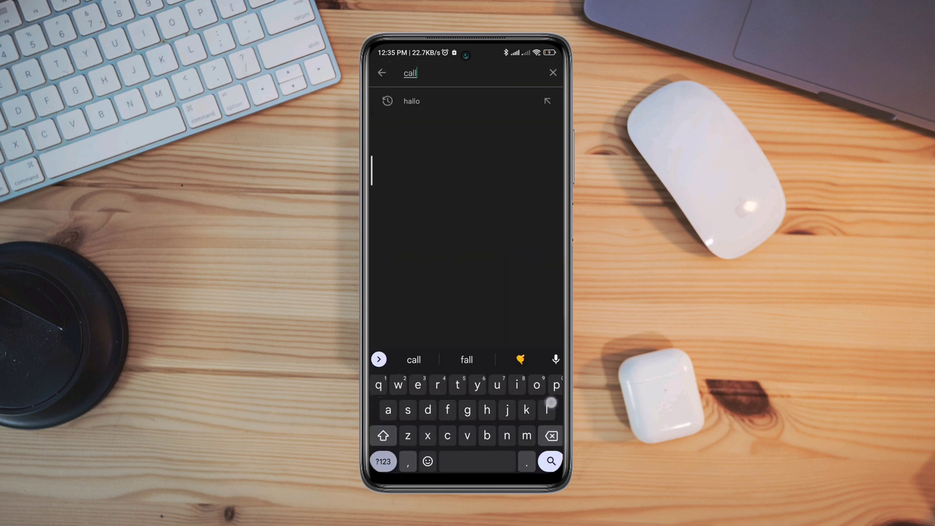
click(548, 461)
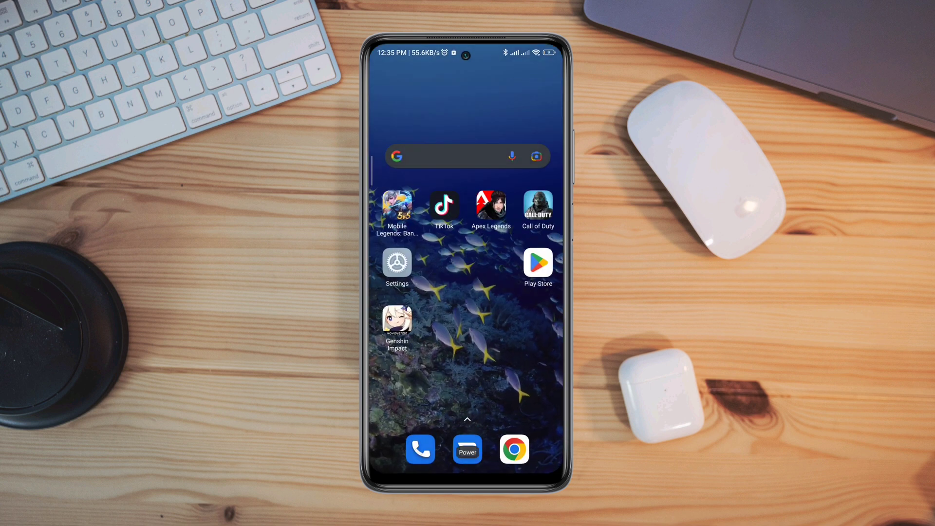
- Launch Call of Duty from the home screen and enter a match
click(466, 449)
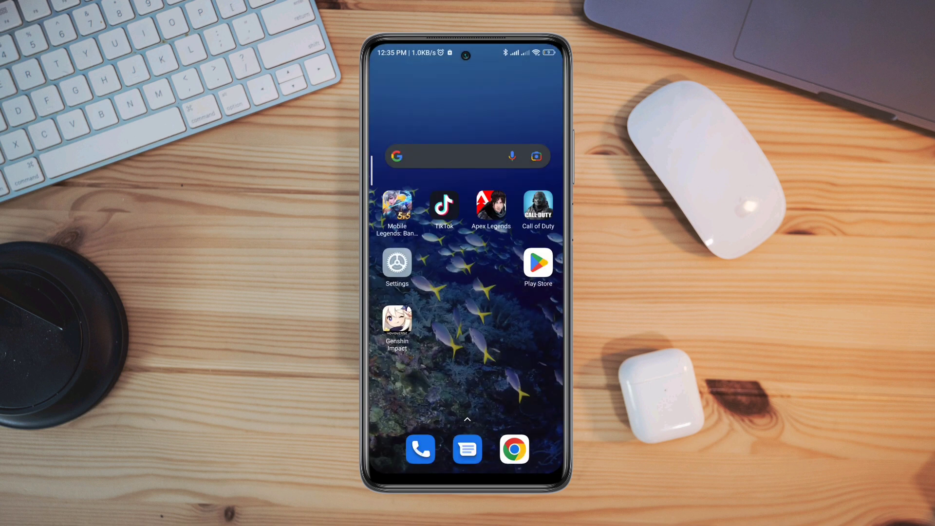
click(538, 205)
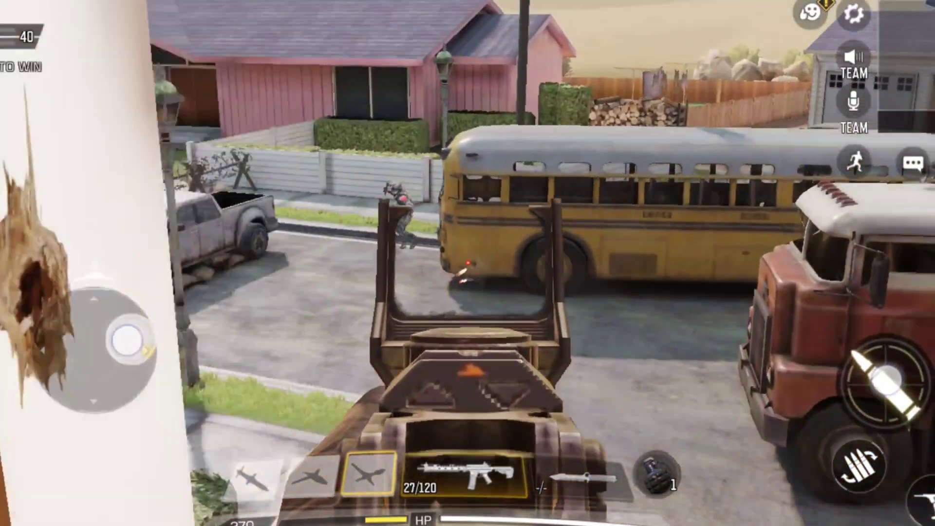